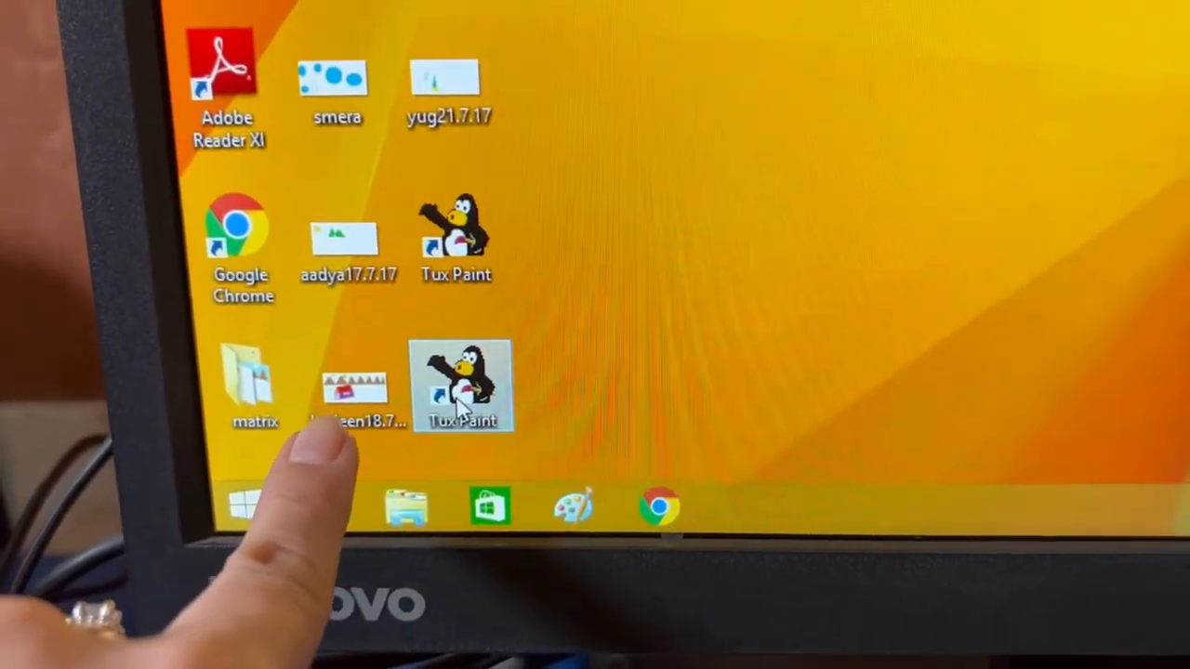
Launch Tux Paint from its desktop shortcut and select the Paint tool for freehand drawing
double_click(461, 385)
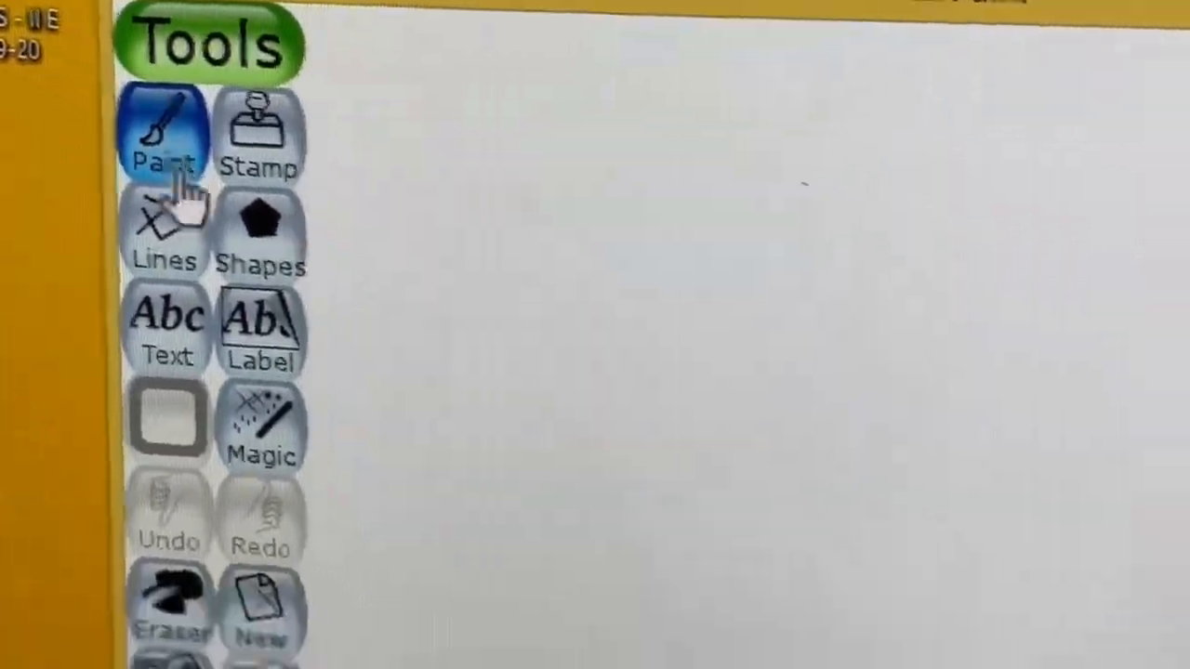
left_click(164, 134)
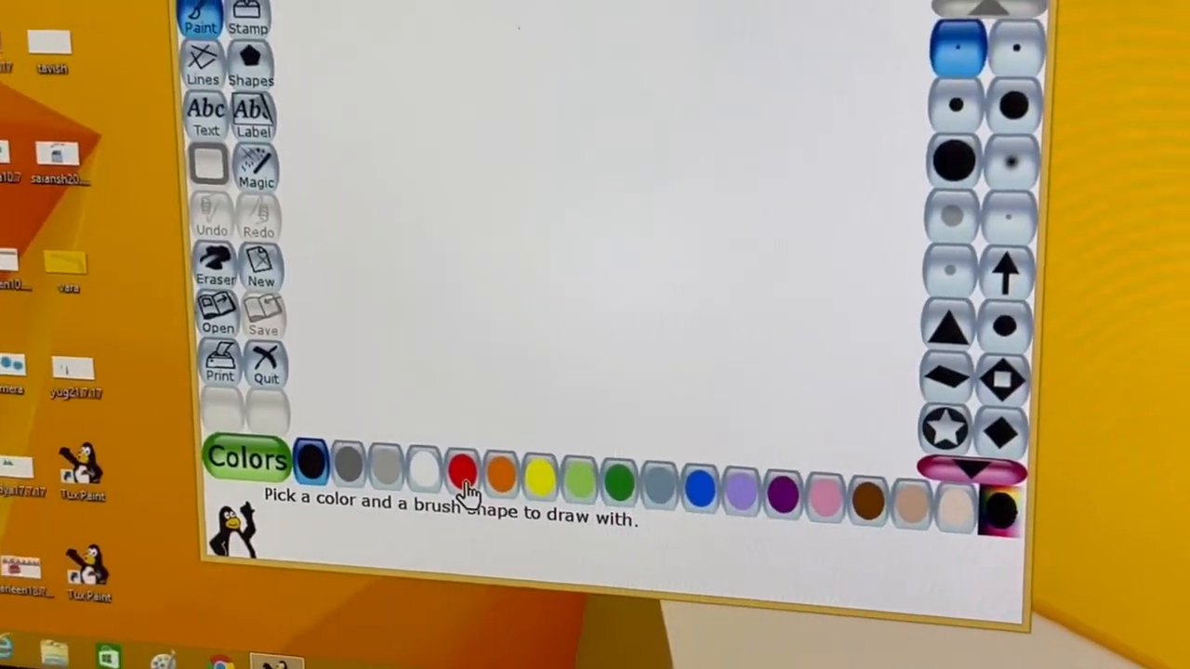
Pick red, scribble freehand across the canvas, then select the Eraser tool
left_click(462, 476)
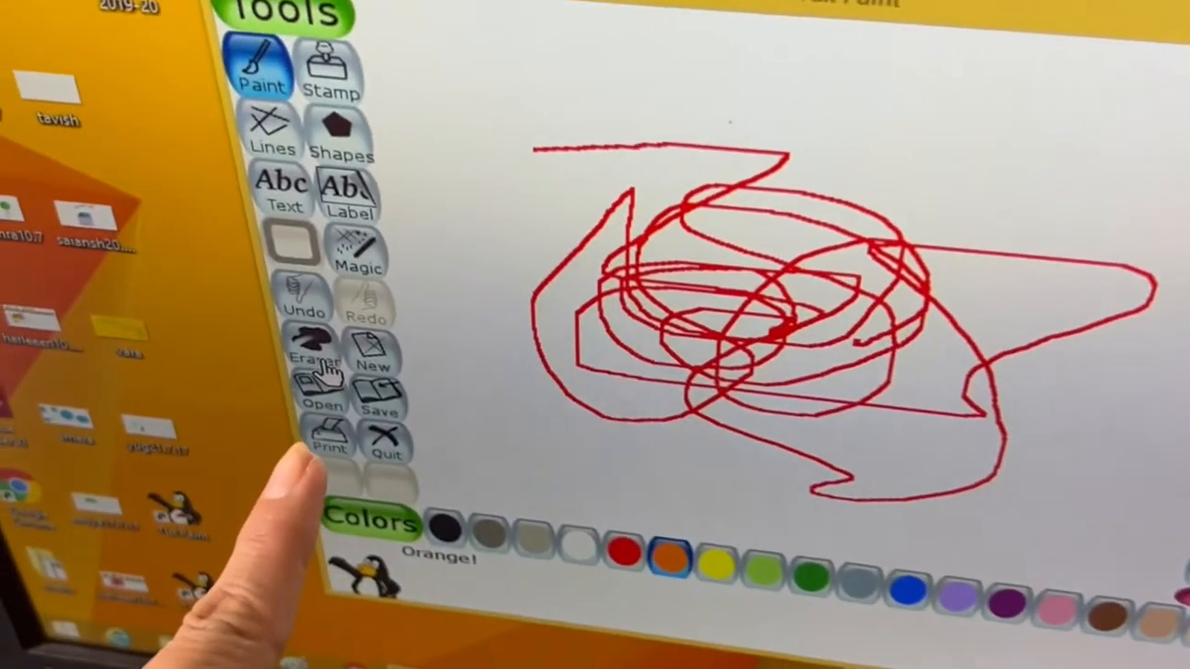
left_click(305, 353)
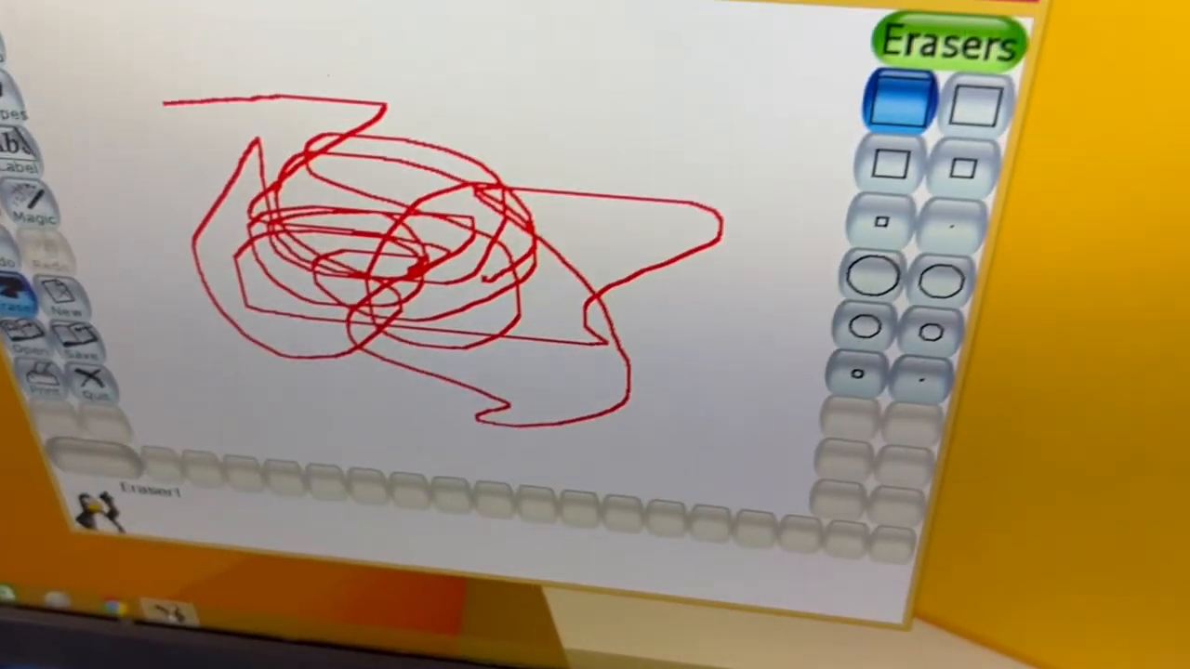